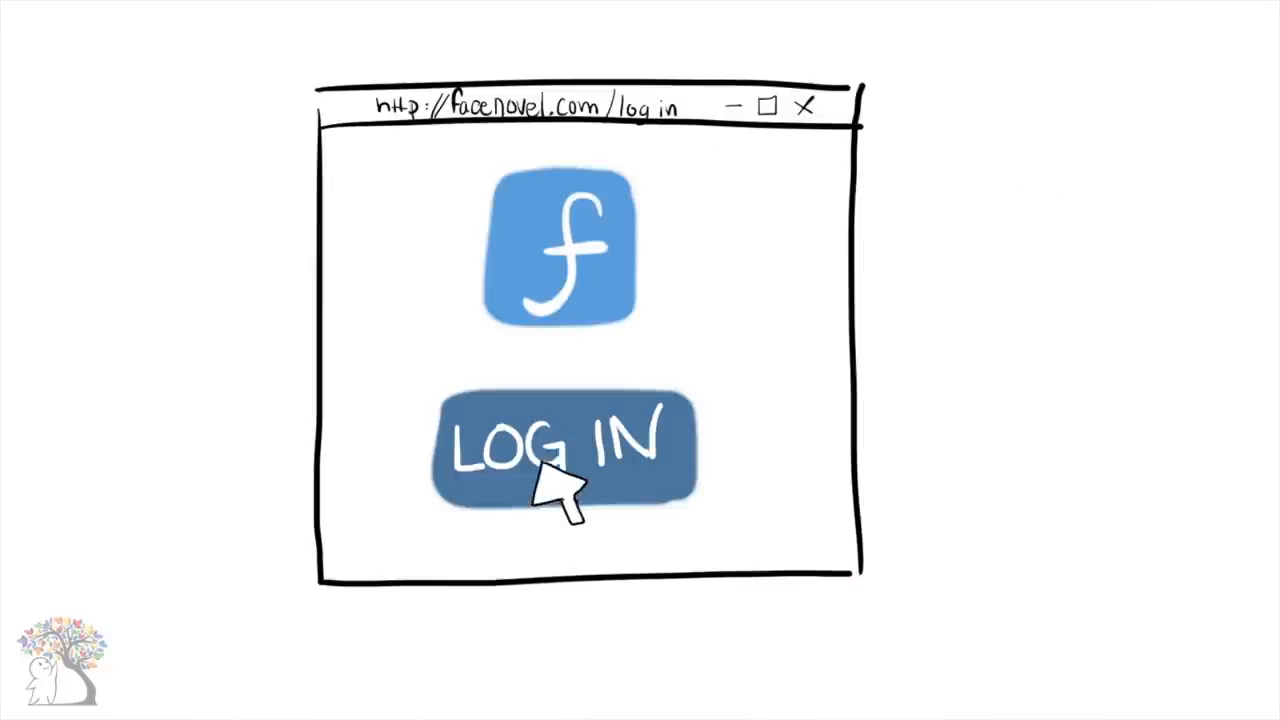
left_click(564, 444)
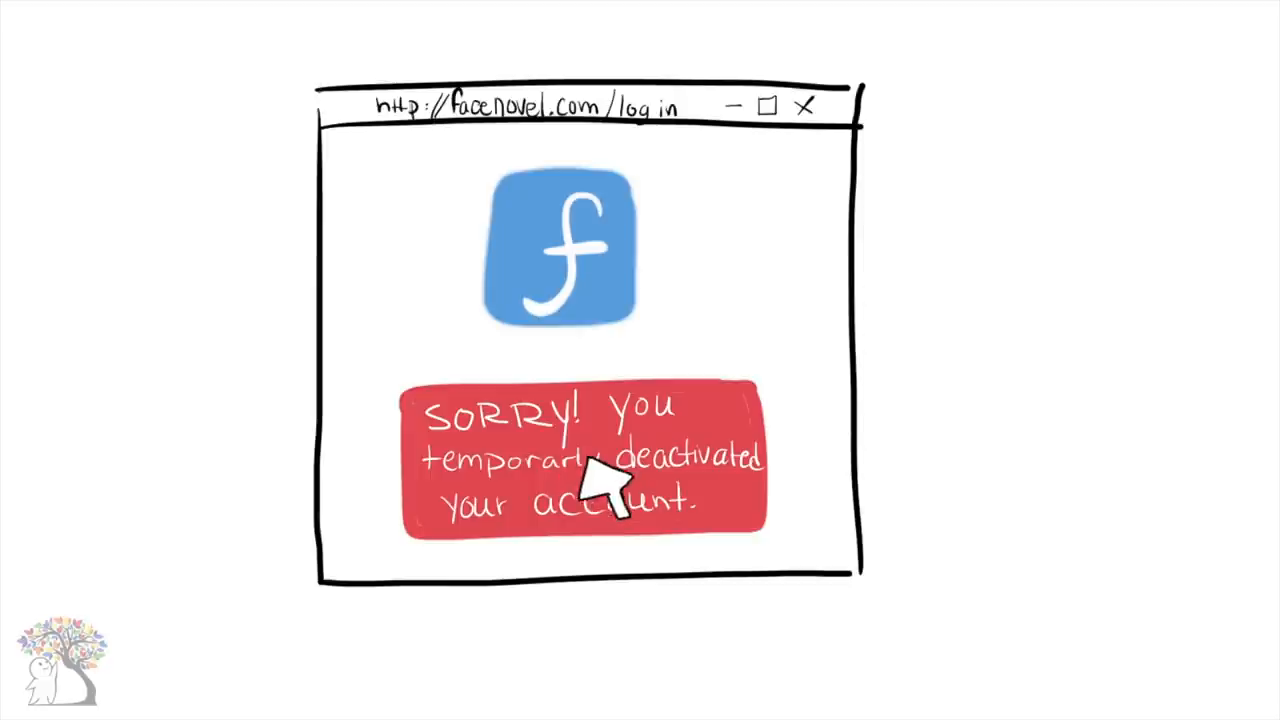
mouse_move(856, 590)
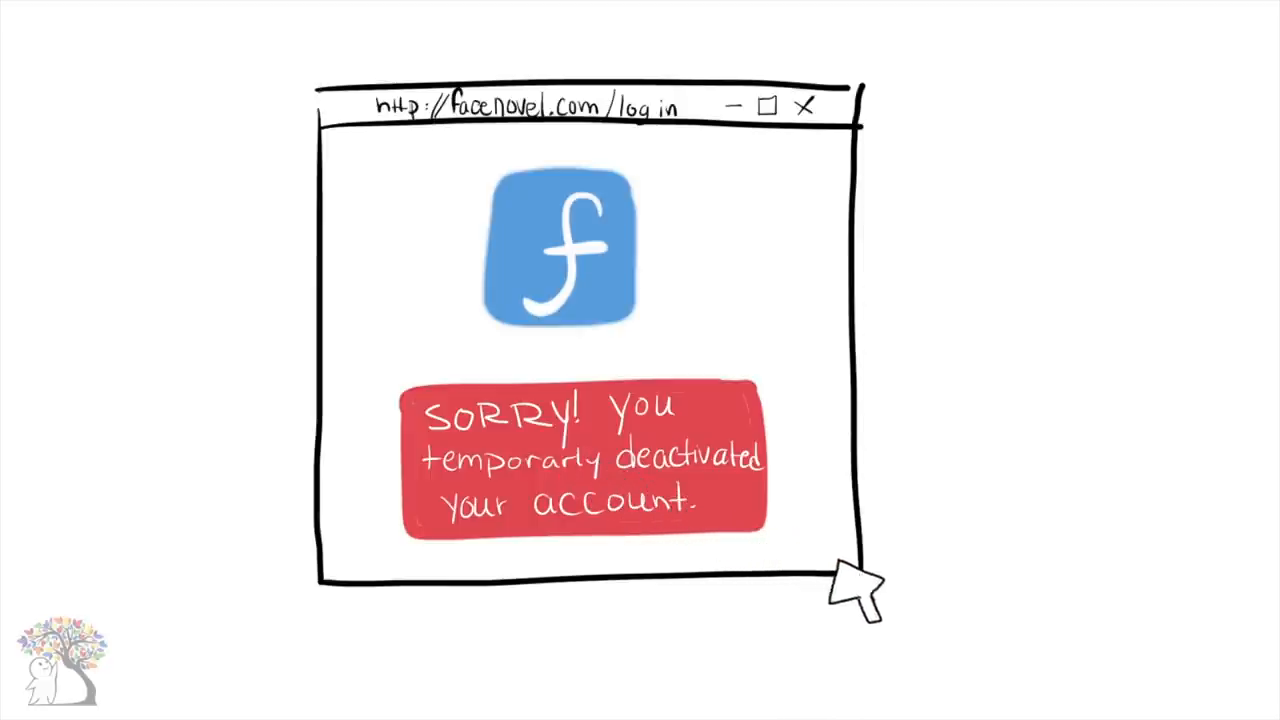
mouse_move(960, 630)
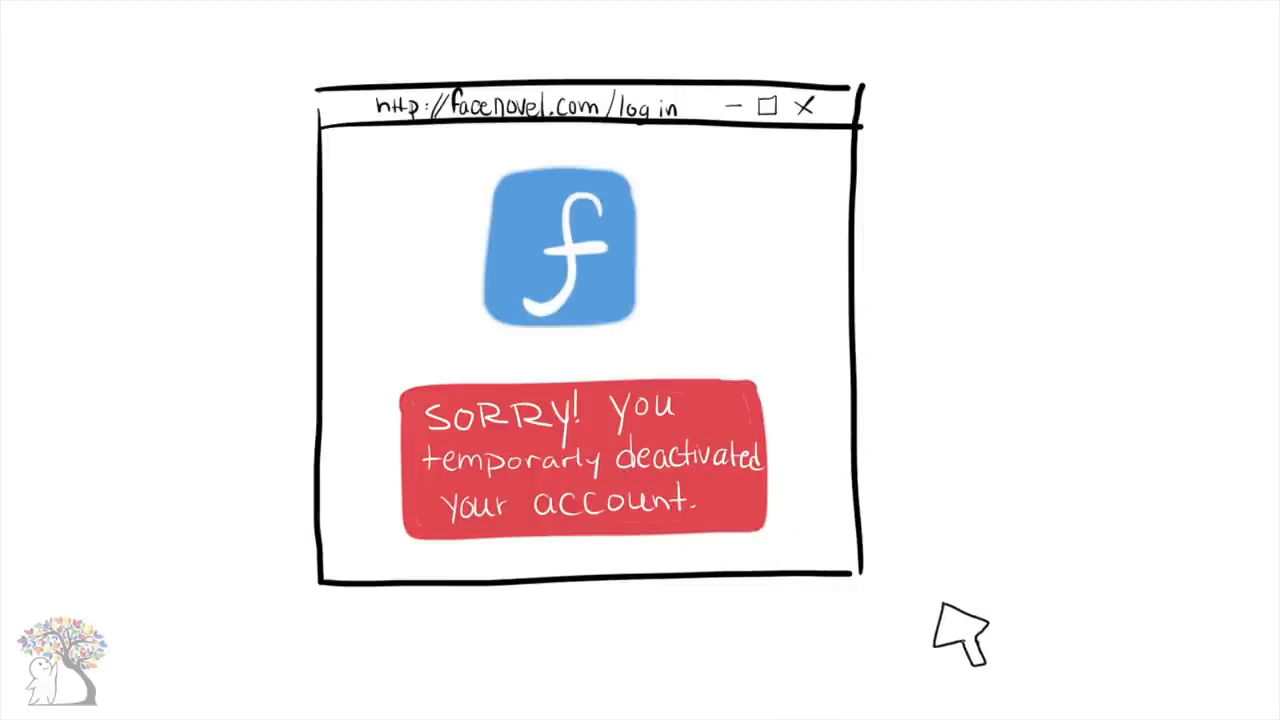